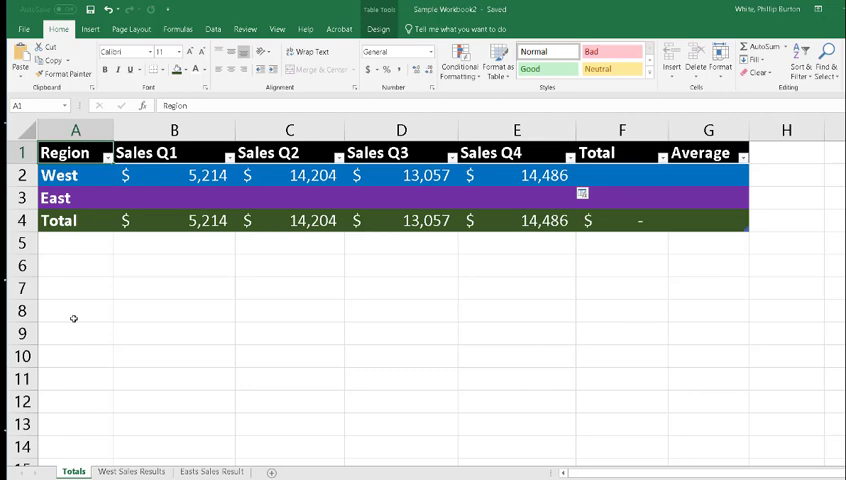
Switch to the West Sales Results sheet and inspect the 1 QTR SUM formula in B5.
key("ctrl+pagedown")
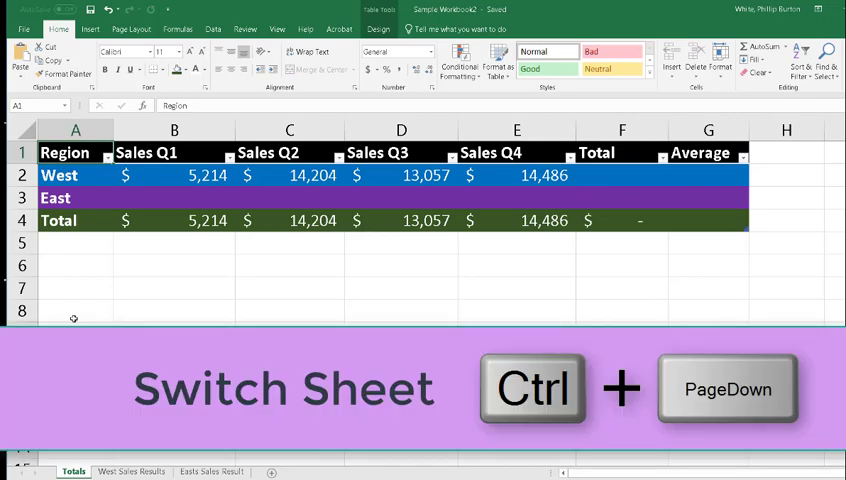
key("ctrl+pagedown")
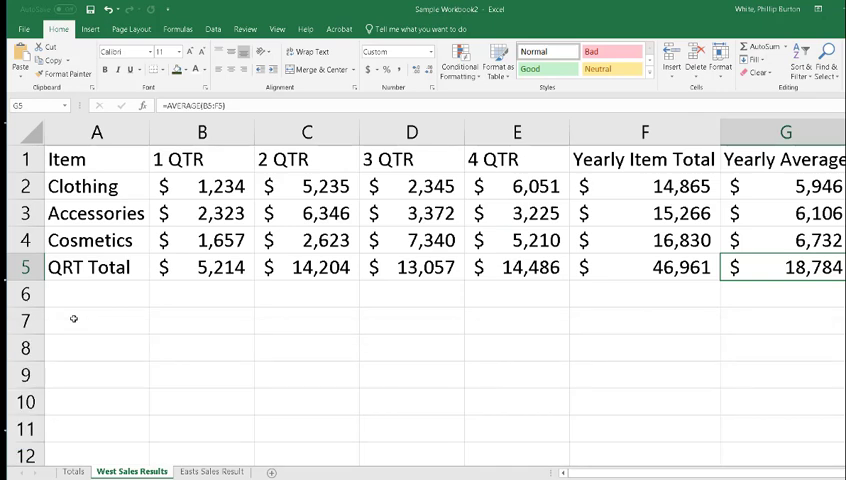
left_click(201, 267)
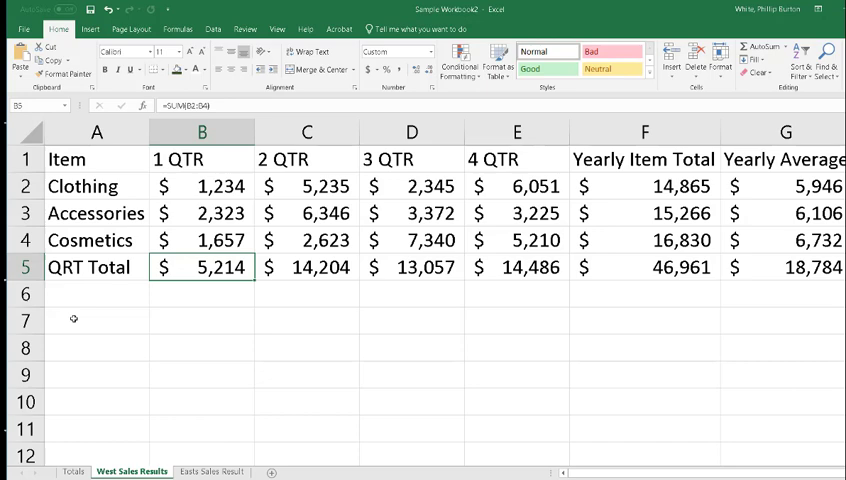
On the Easts Sales Result sheet, begin an AutoSum for the 1 QTR total in B5.
key("ctrl+pagedown")
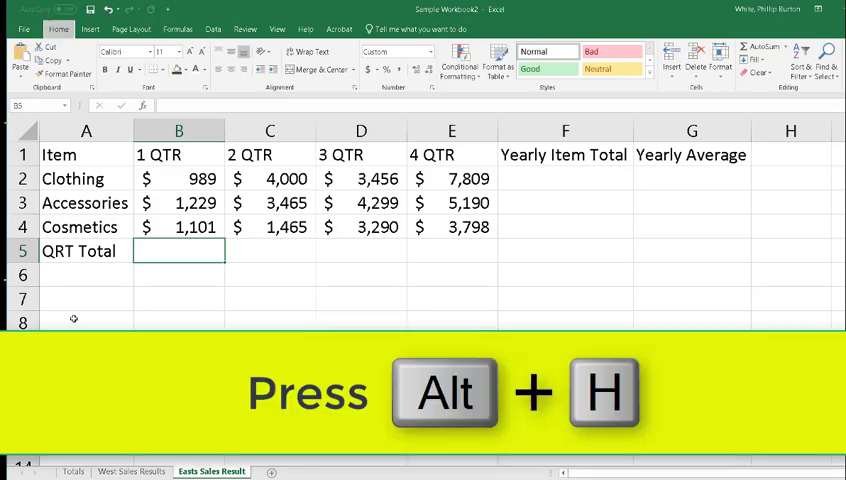
key("alt")
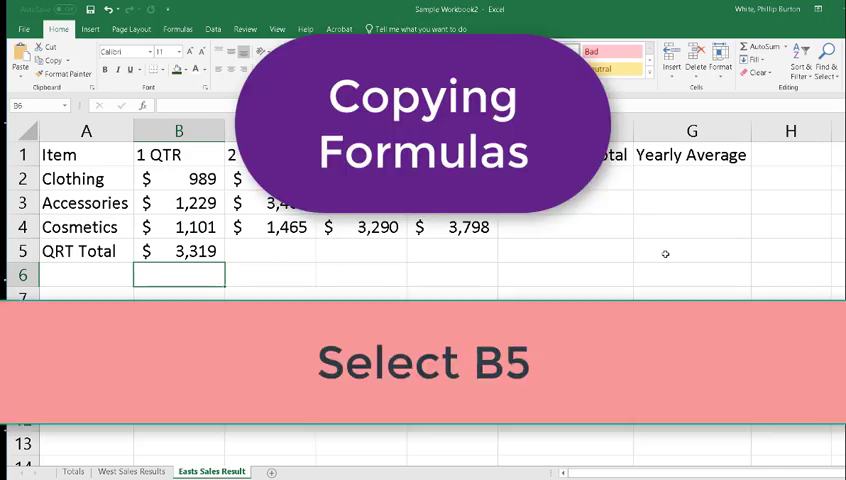
Fill the B5 quarter-total formula right to E5, giving $8,930, $11,045 and $16,797.
left_click(178, 250)
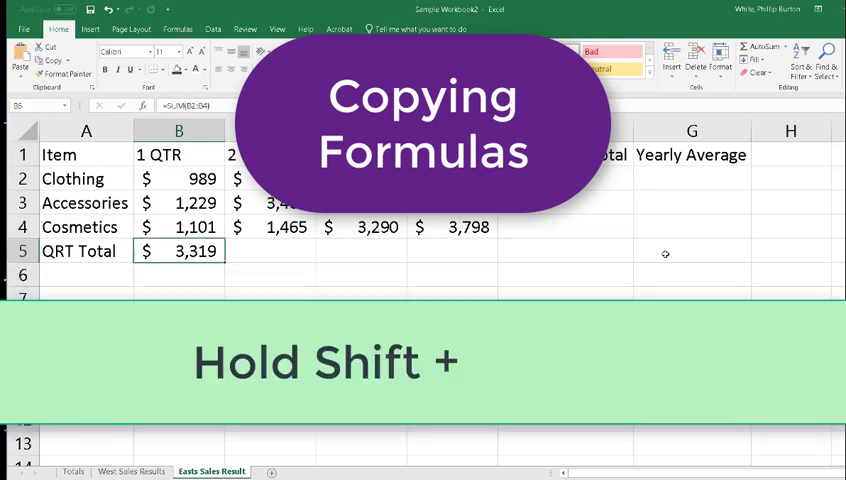
key("shift+right")
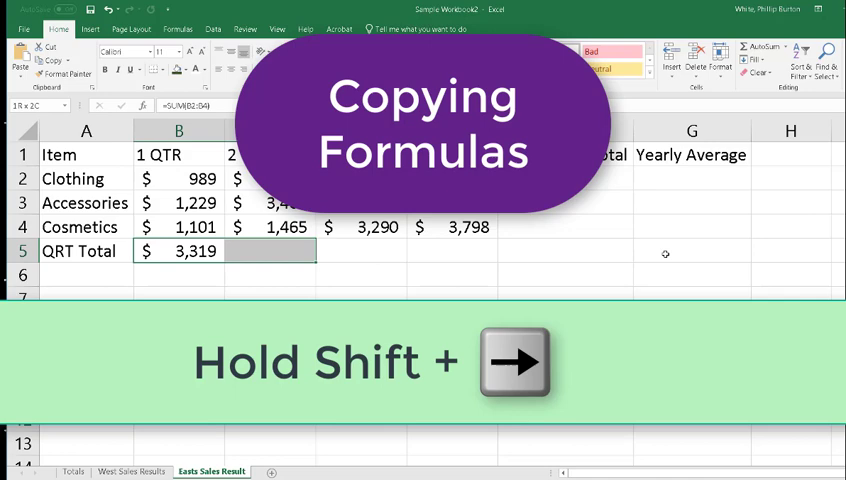
key("shift+Right")
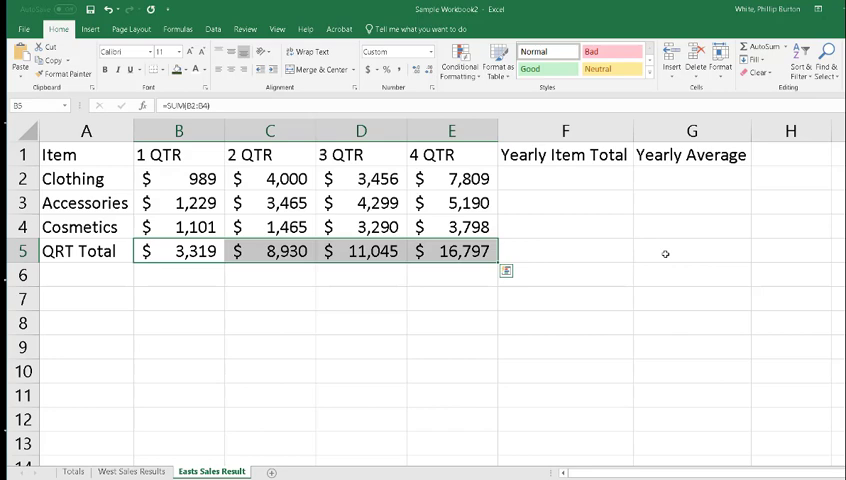
left_click(451, 251)
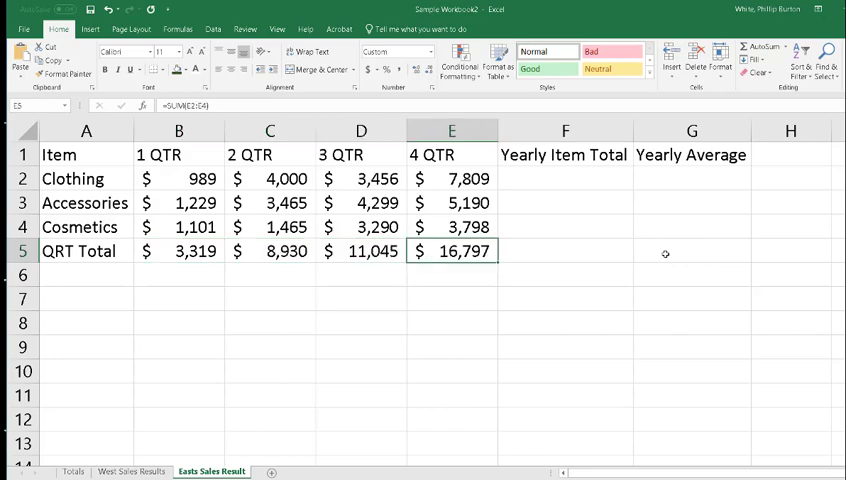
Enter =SUM(B2:E2) in F2 for Clothing's yearly total of $16,254.
left_click(564, 202)
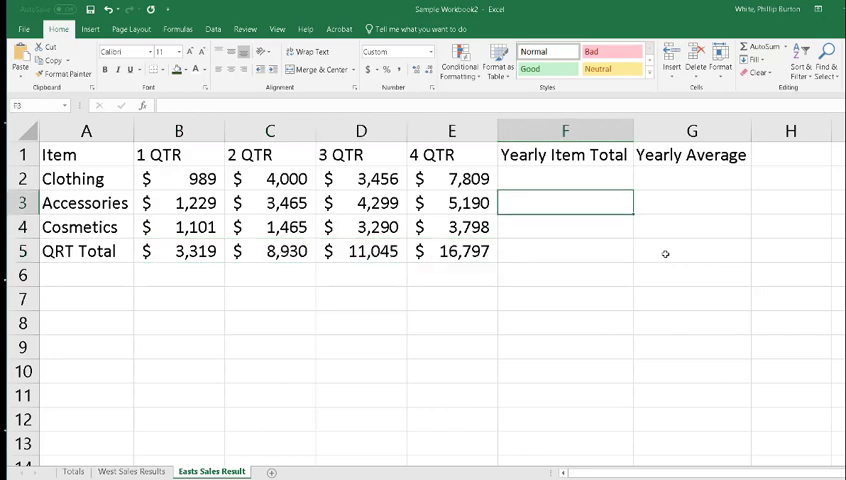
left_click(564, 178)
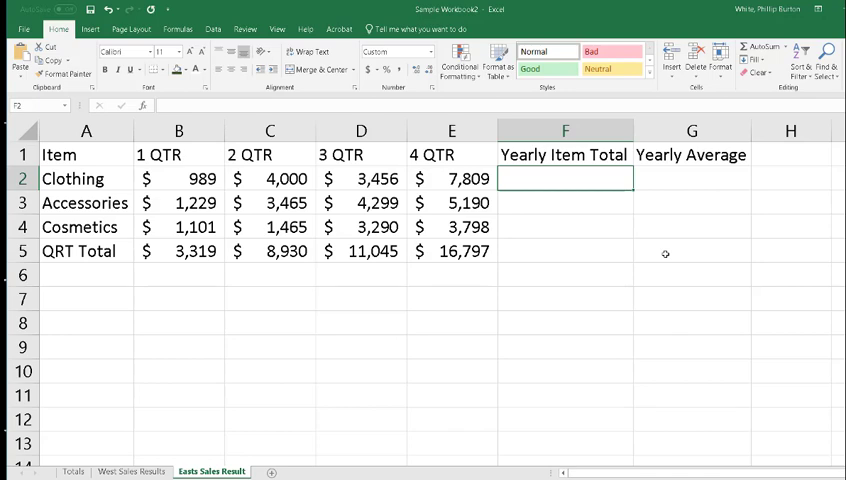
type("=")
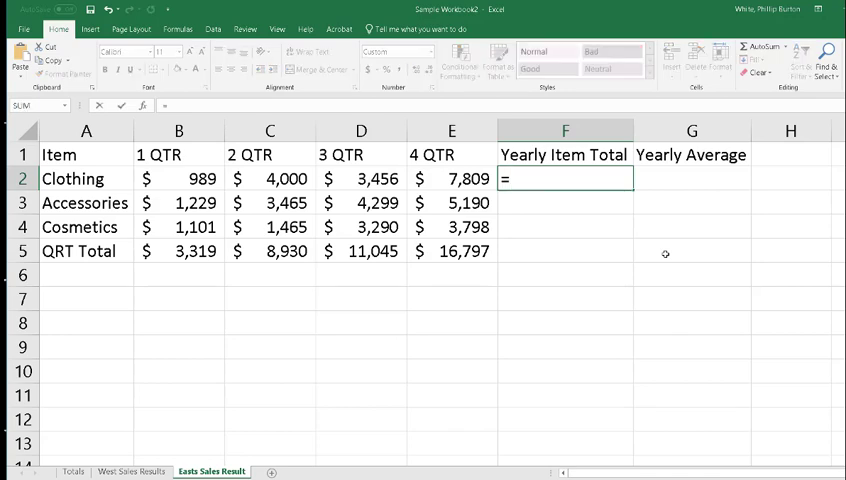
type("sum")
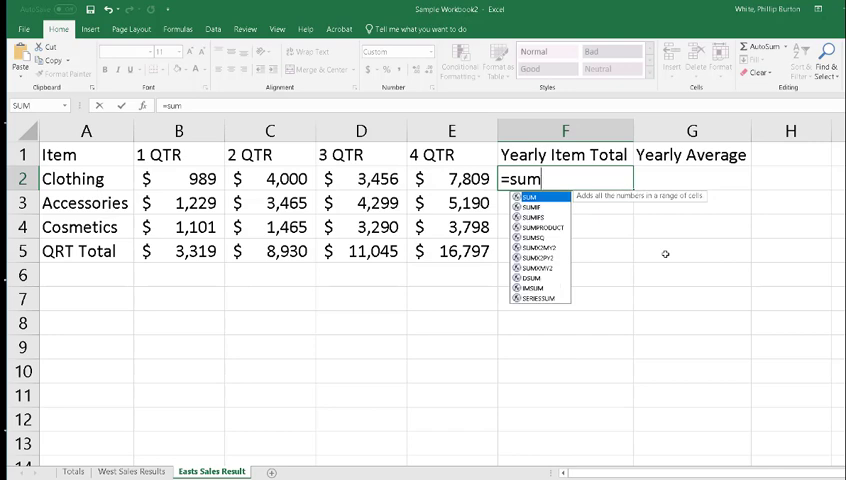
type("(")
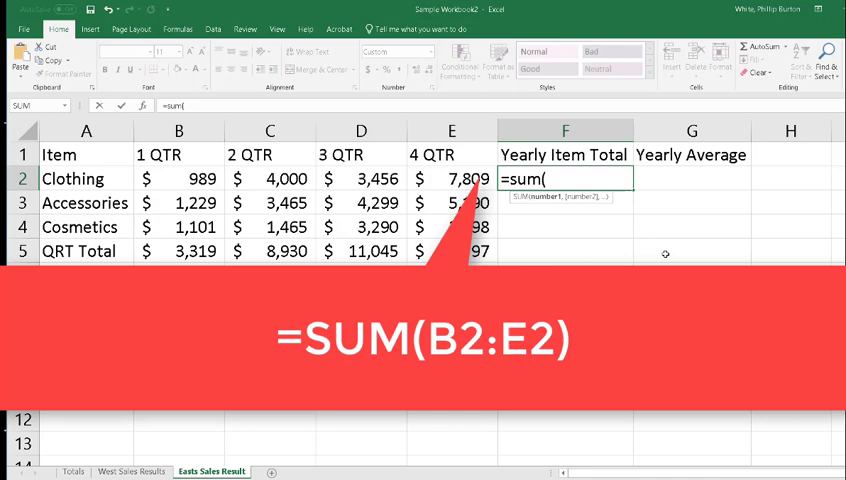
left_click(178, 178)
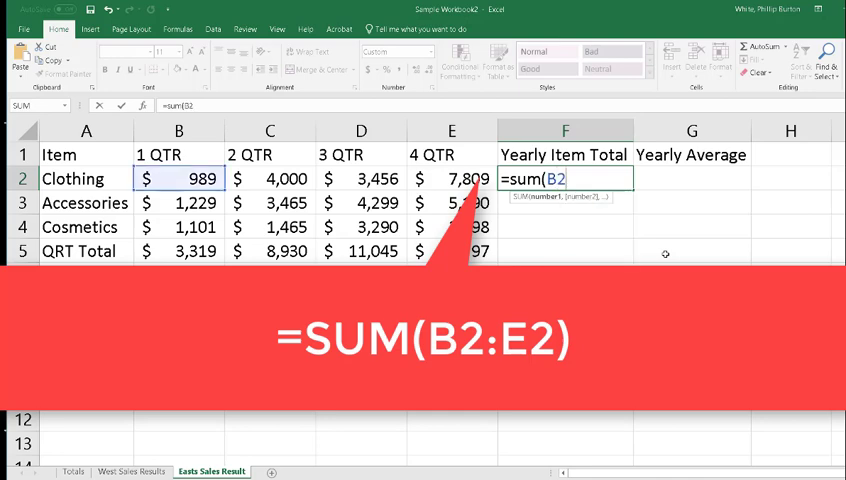
type(":")
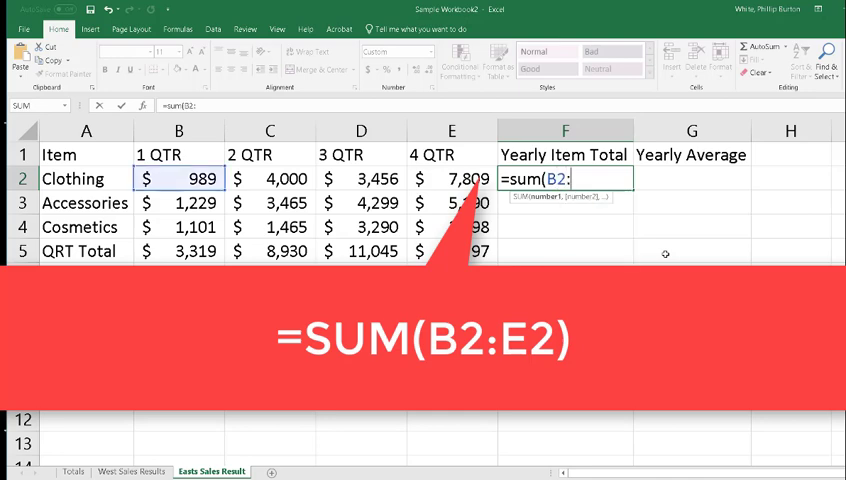
type("E")
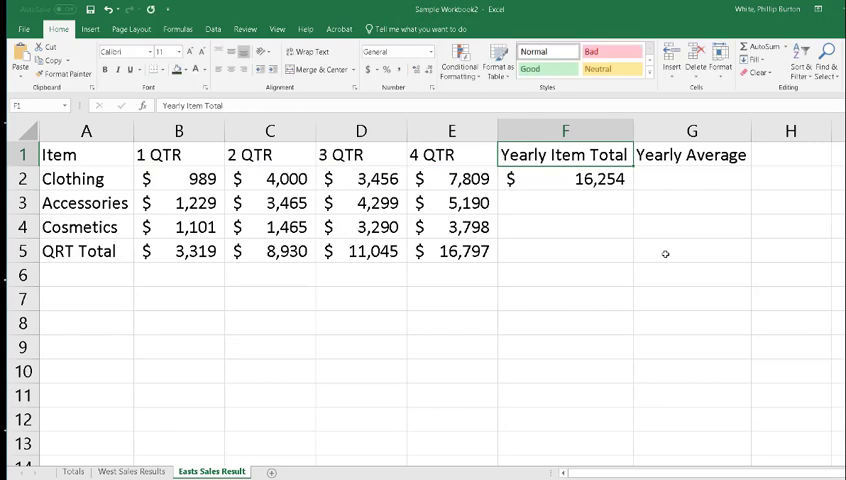
Fill the F2 yearly total down to F4, giving Accessories $14,183 and Cosmetics $9,654.
left_click(564, 179)
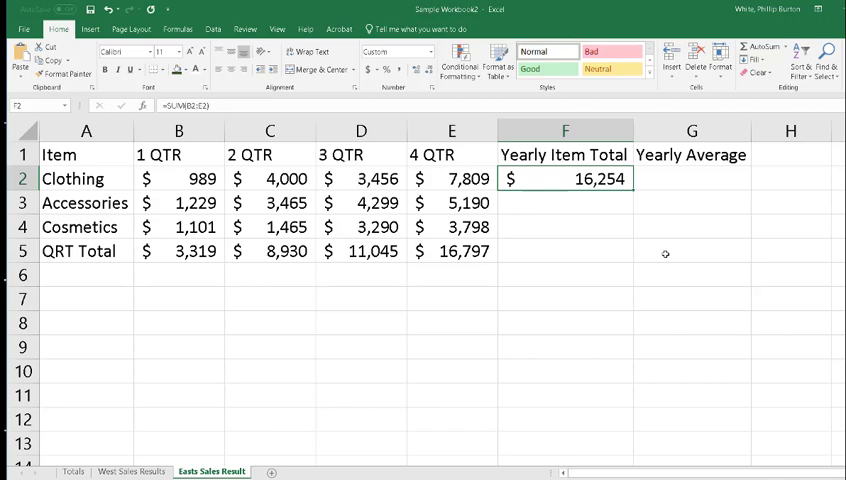
key("shift+down")
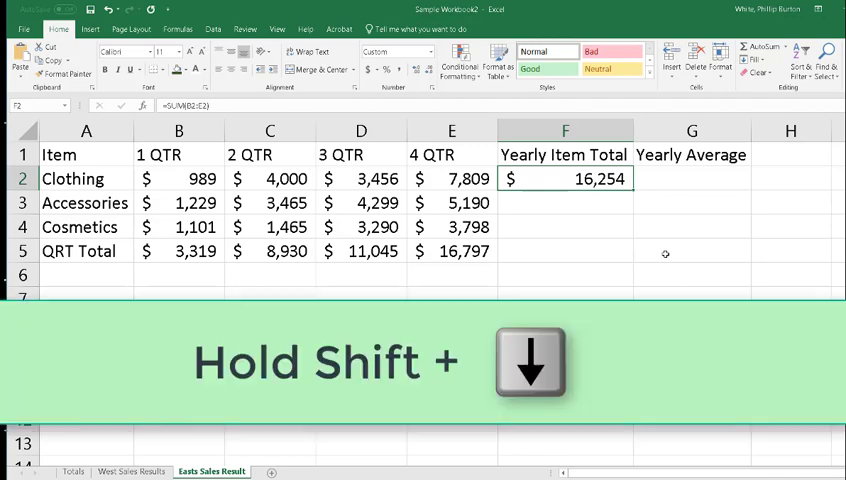
key("shift+down")
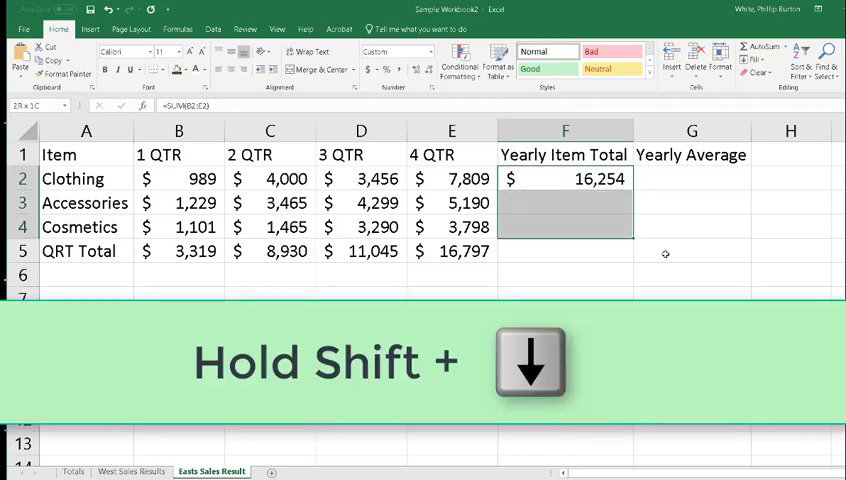
key("shift+Down")
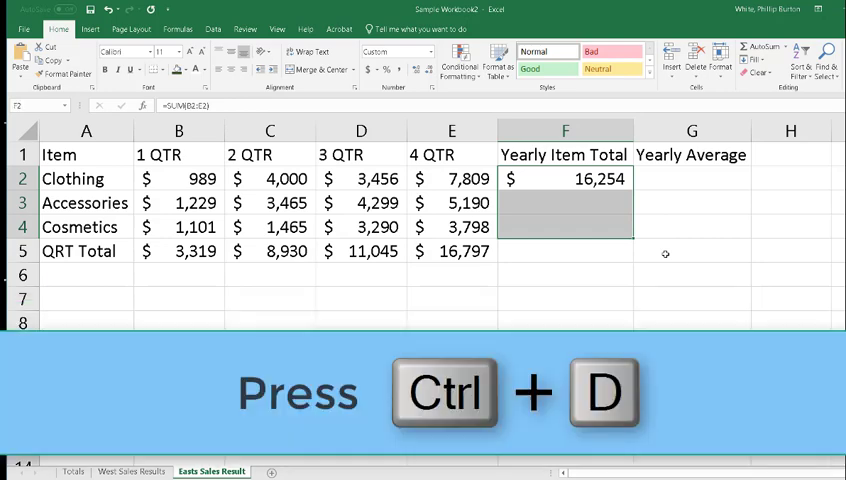
key("ctrl+d")
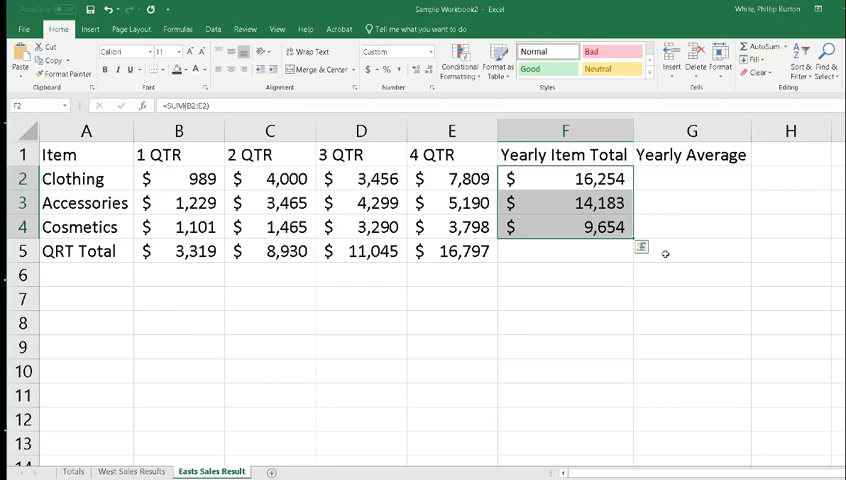
left_click(692, 178)
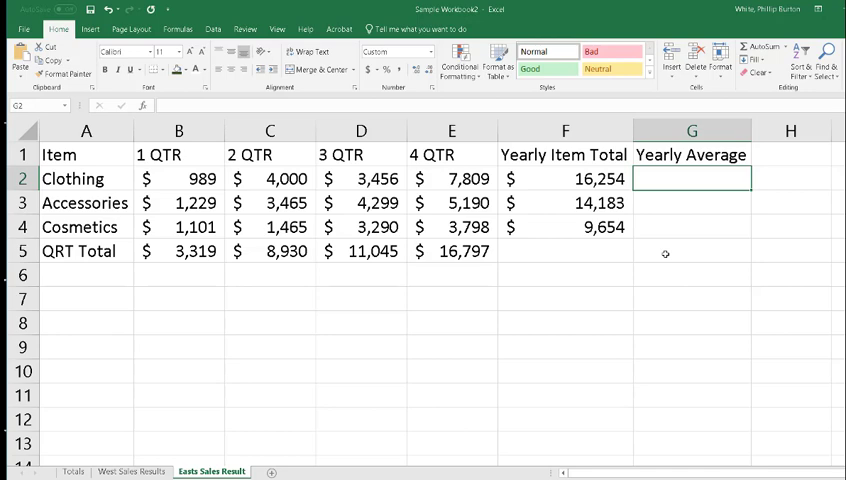
Insert an AVERAGE of B2:E2 in G2, showing Clothing's $4,064.
key("alt+h")
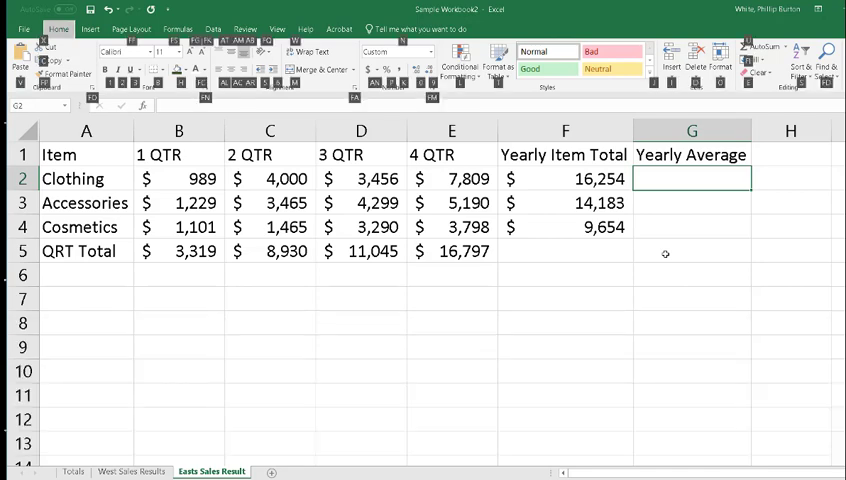
key("u")
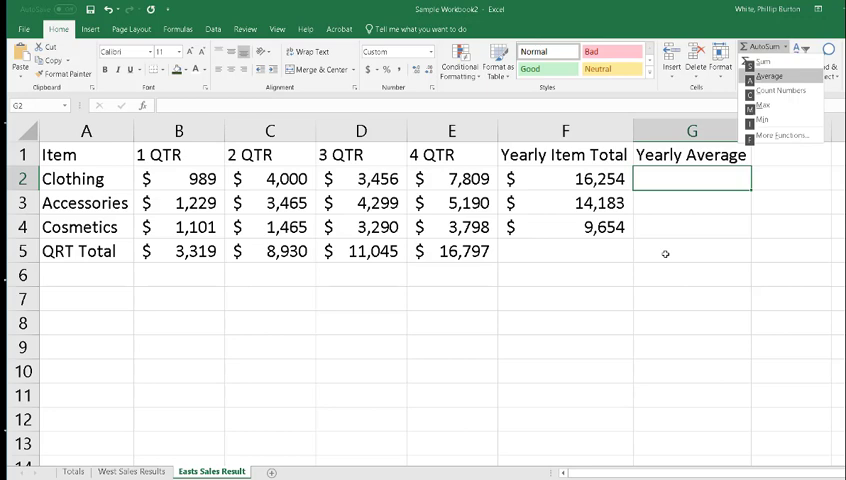
left_click(774, 79)
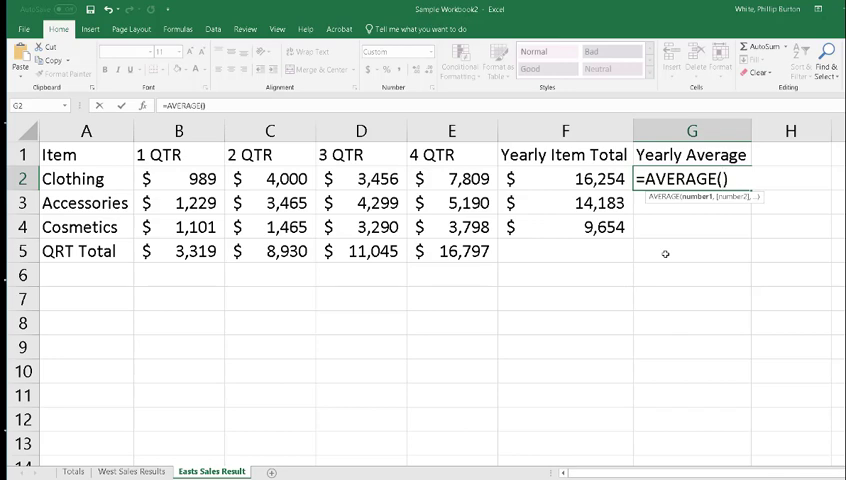
type("b2:e2")
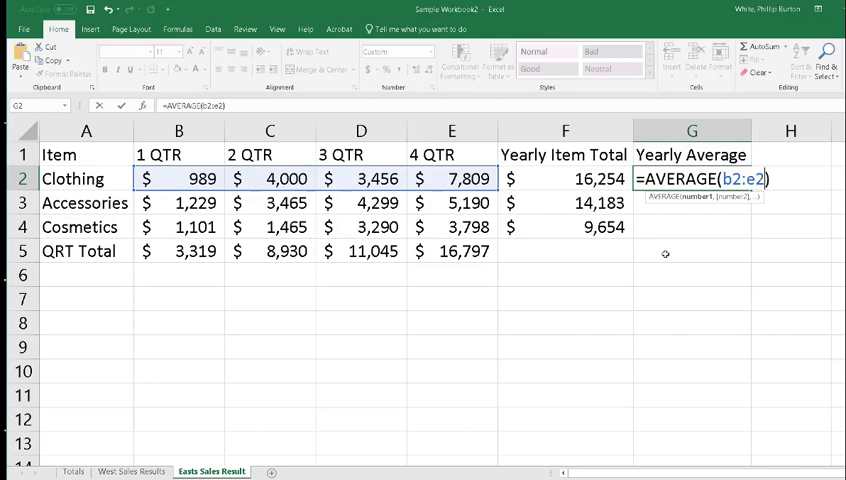
key("Enter")
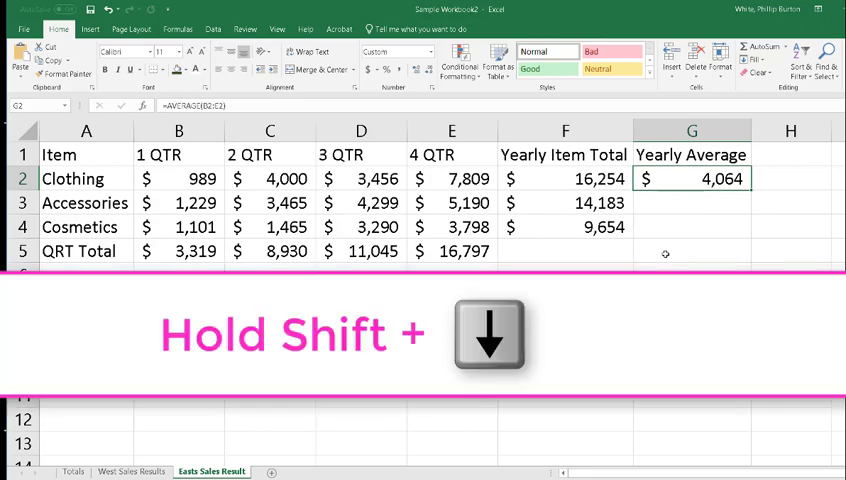
Fill the G2 average down to G4, giving Accessories $3,546 and Cosmetics $2,414.
key("shift+down")
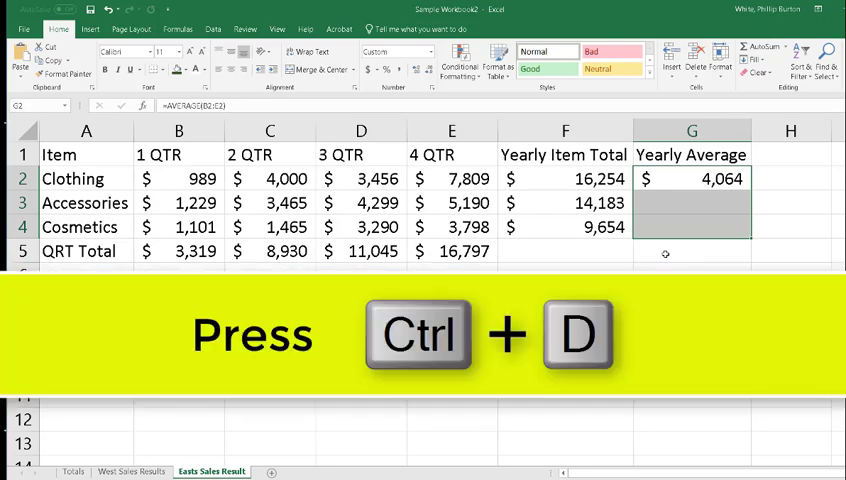
key("ctrl+d")
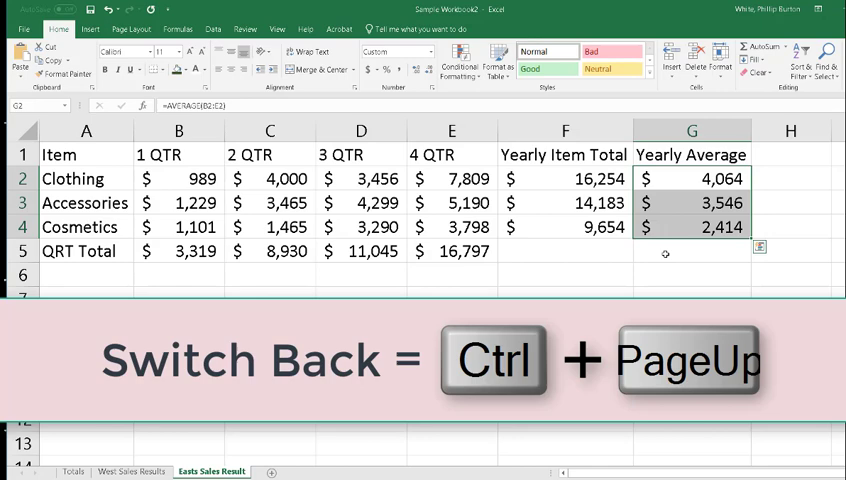
Point Totals B3 (East Sales Q1) at the Easts Sales Result B5 total of $3,319.
key("ctrl+pageup")
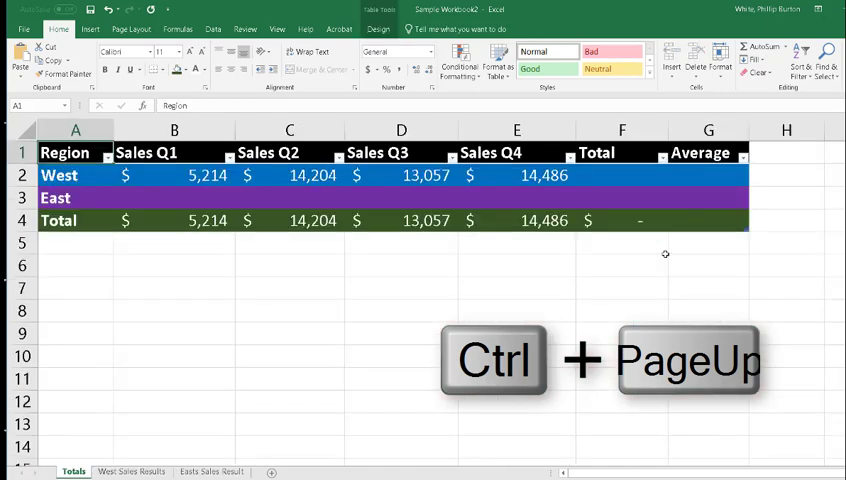
key("ctrl+pageup")
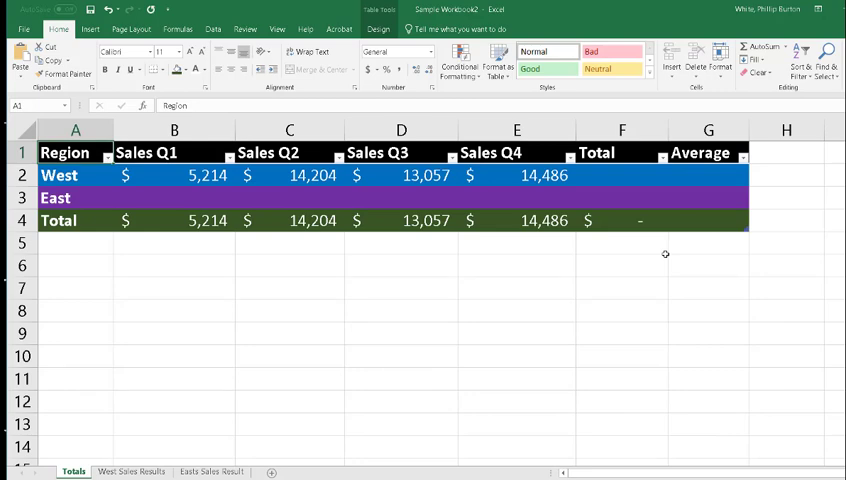
left_click(172, 152)
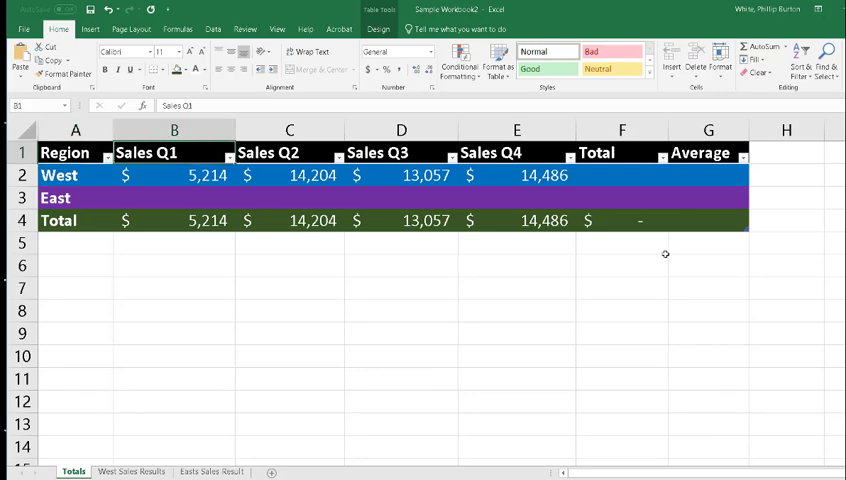
left_click(173, 198)
type("=")
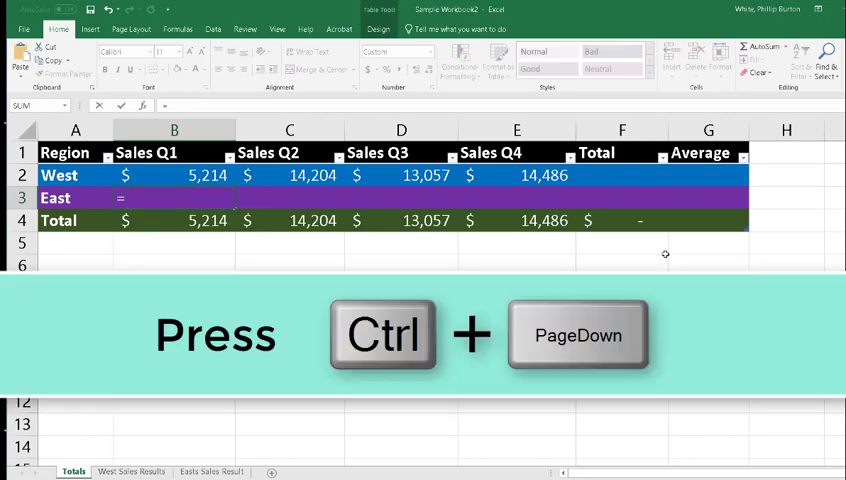
key("ctrl+pagedown")
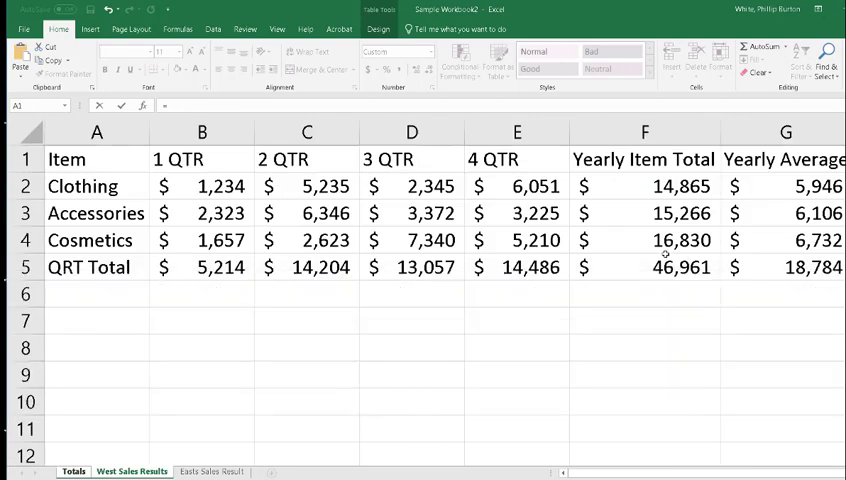
left_click(211, 471)
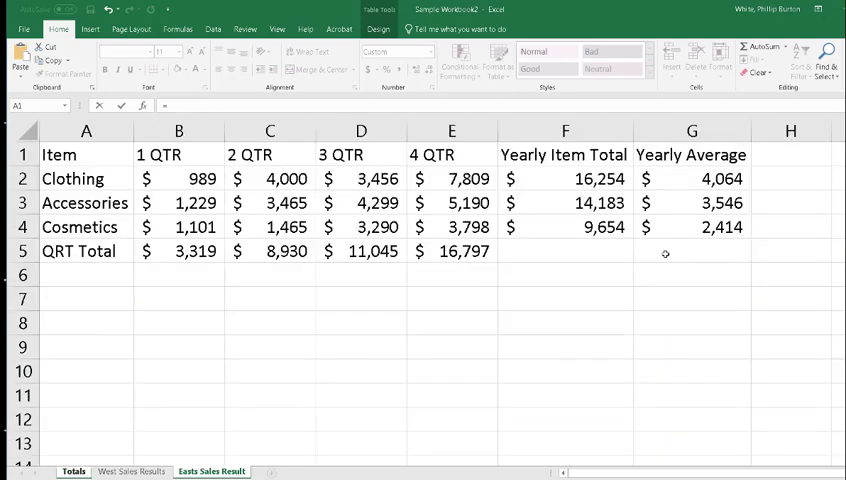
left_click(86, 178)
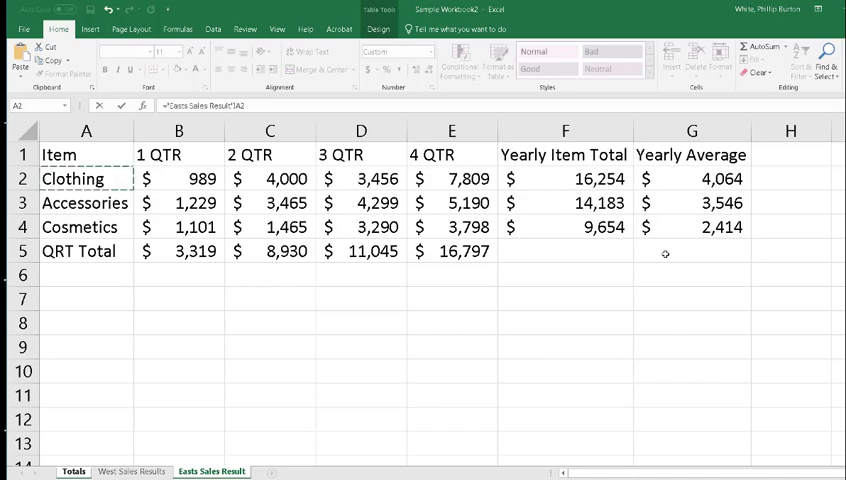
left_click(86, 251)
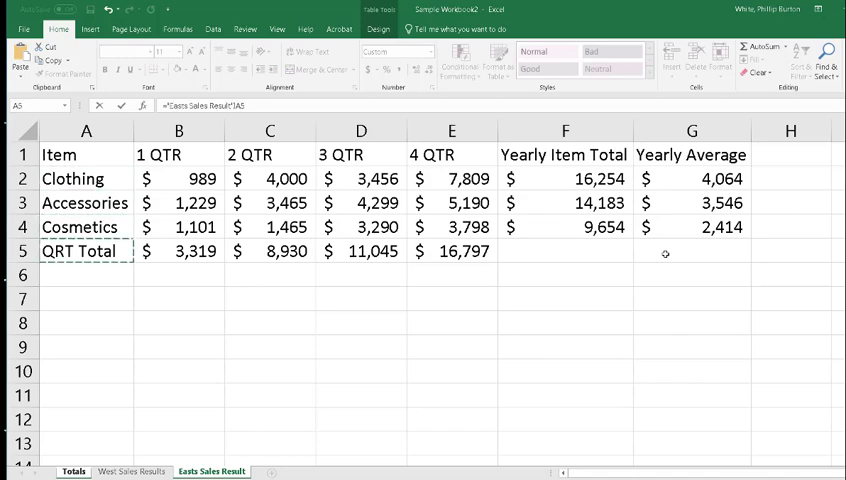
left_click(178, 251)
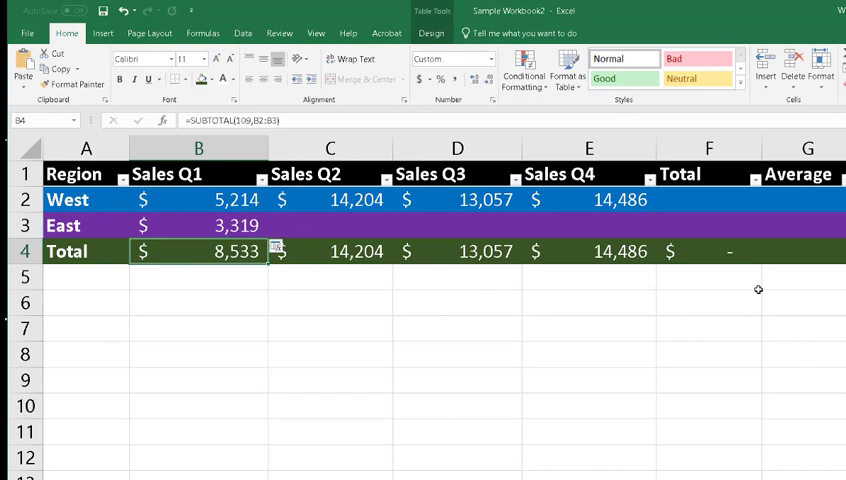
left_click(198, 225)
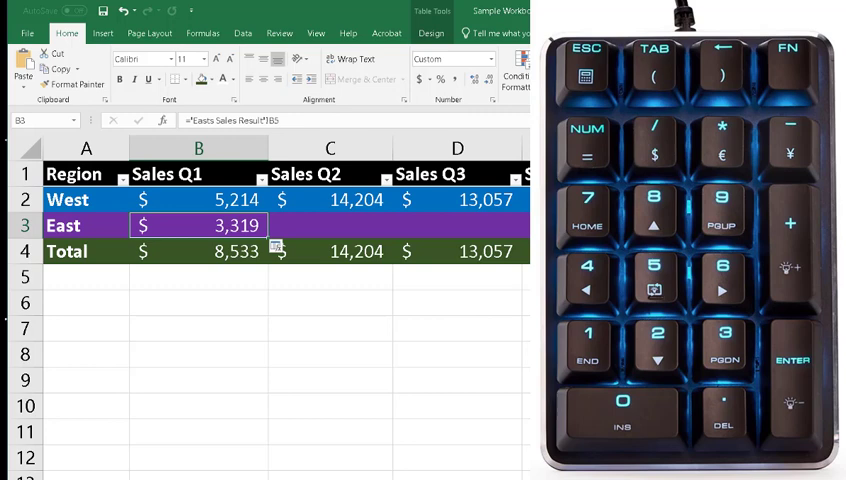
key("ctrl+f2")
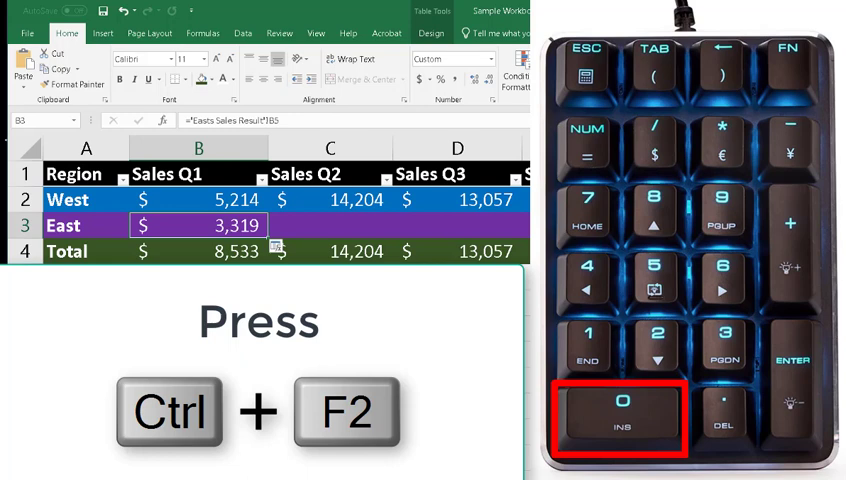
key("ctrl+F2")
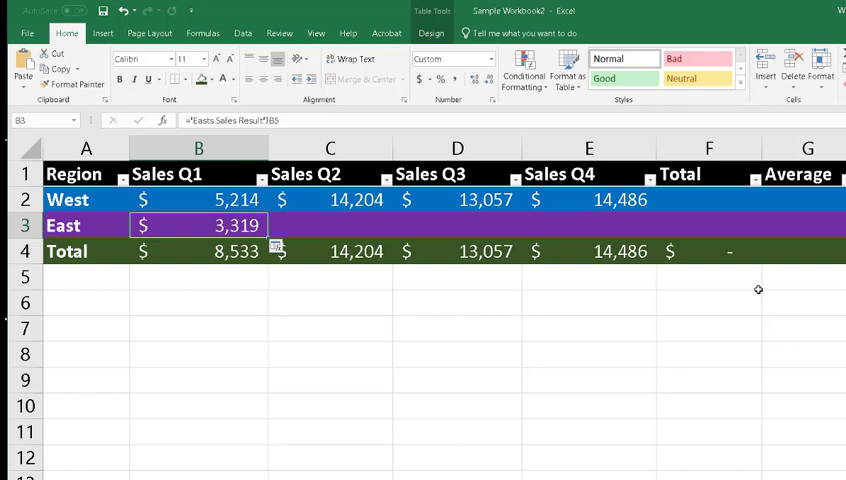
left_click(329, 225)
type("=")
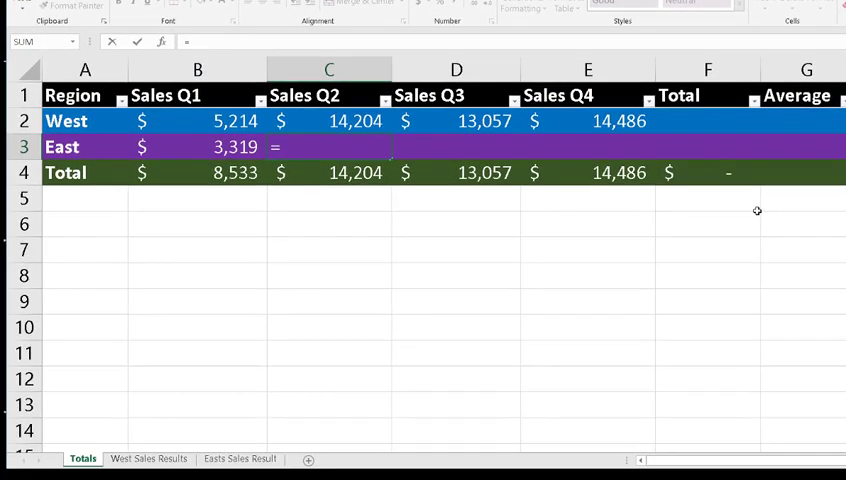
Link Totals C3 to the Easts Sales Result Q2 QRT Total of $8,930.
key("ctrl+pagedown")
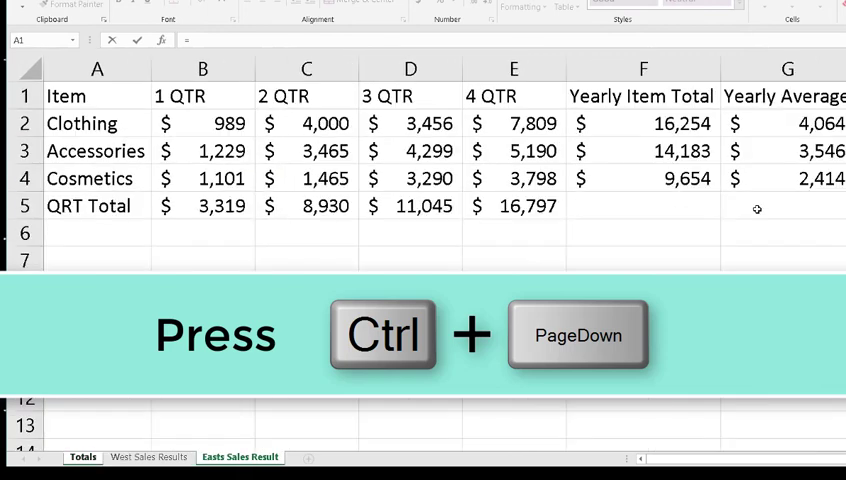
key("ctrl+pagedown")
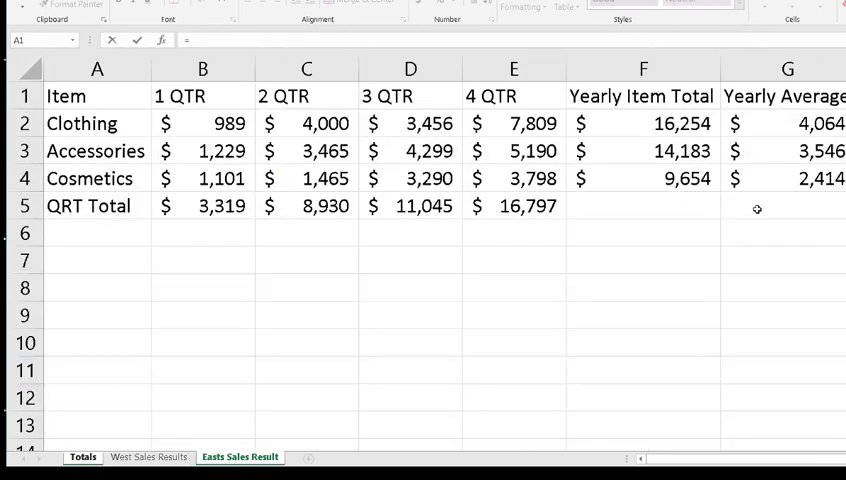
left_click(306, 96)
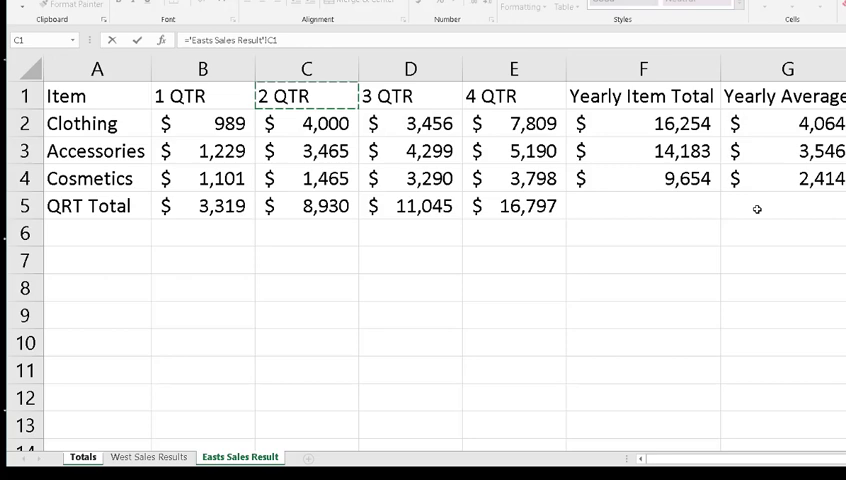
left_click(306, 178)
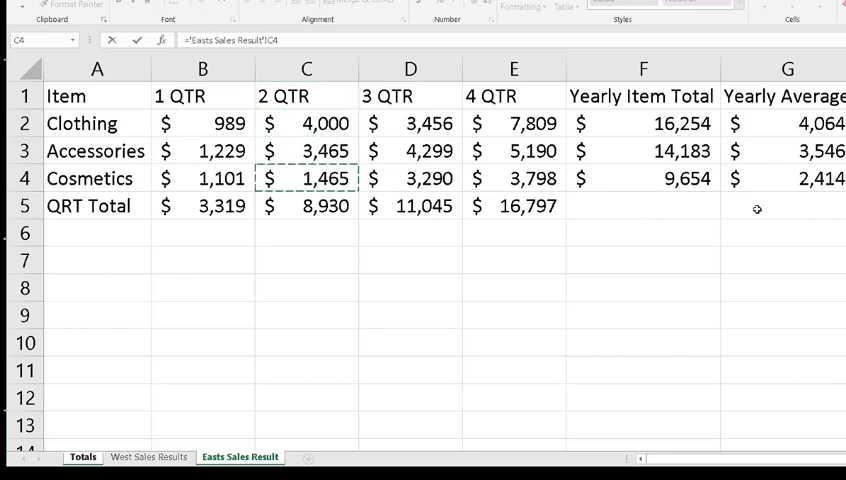
left_click(306, 205)
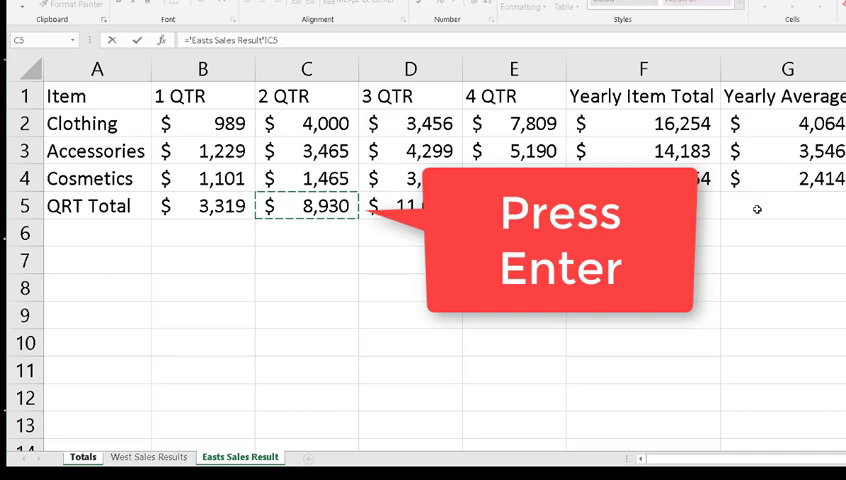
left_click(82, 457)
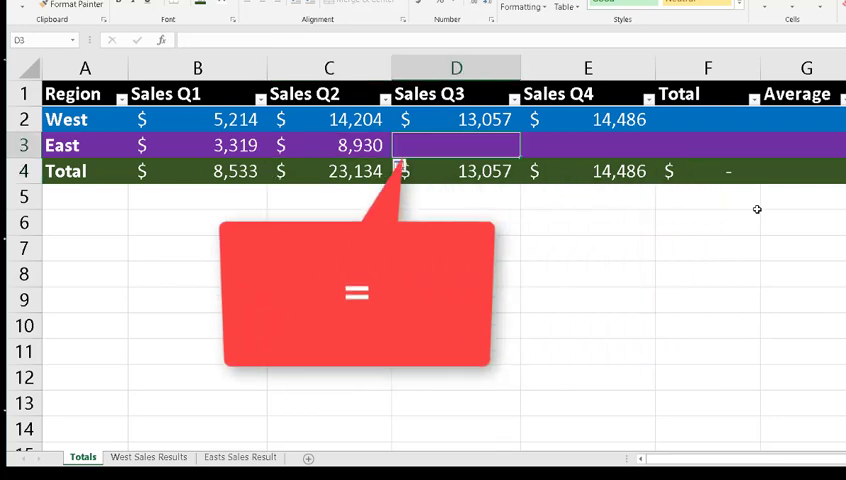
type("=")
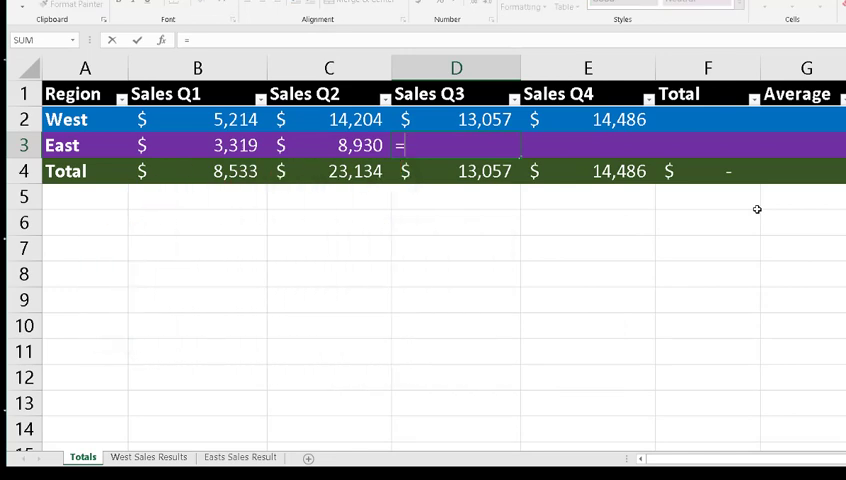
Reference the Easts Sales Result 3 QTR total ($11,045) in East's Sales Q3 formula.
key("ctrl+pagedown")
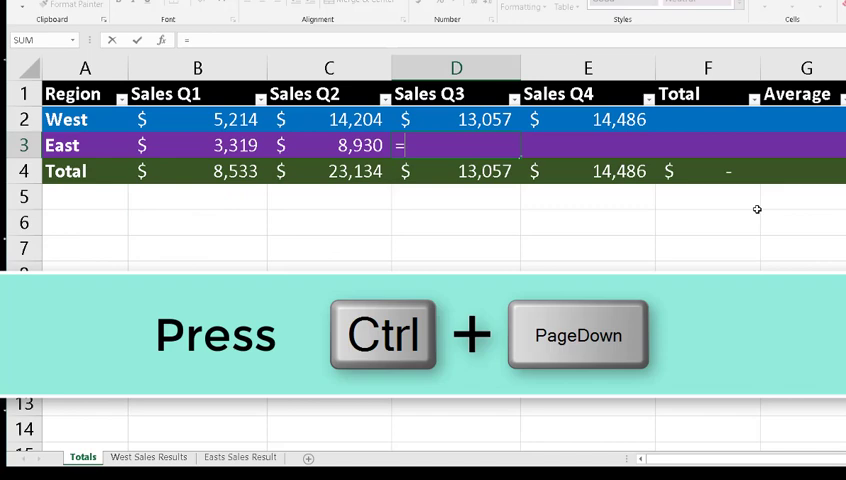
key("ctrl+pagedown")
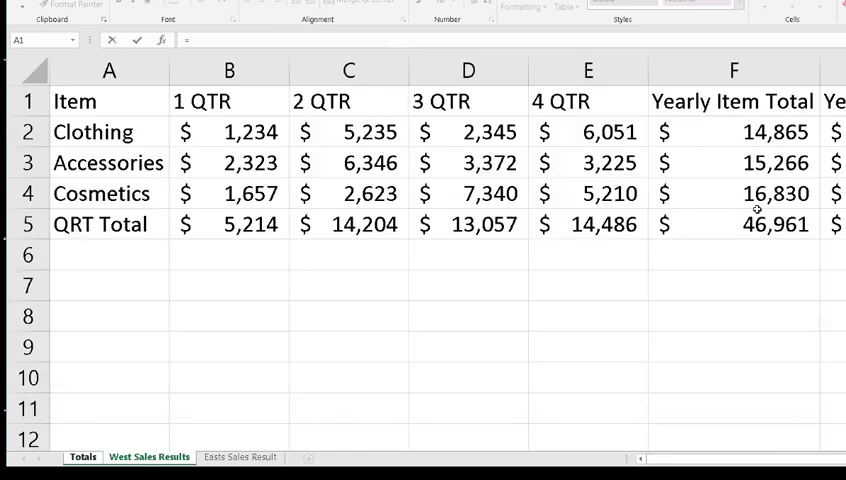
left_click(239, 457)
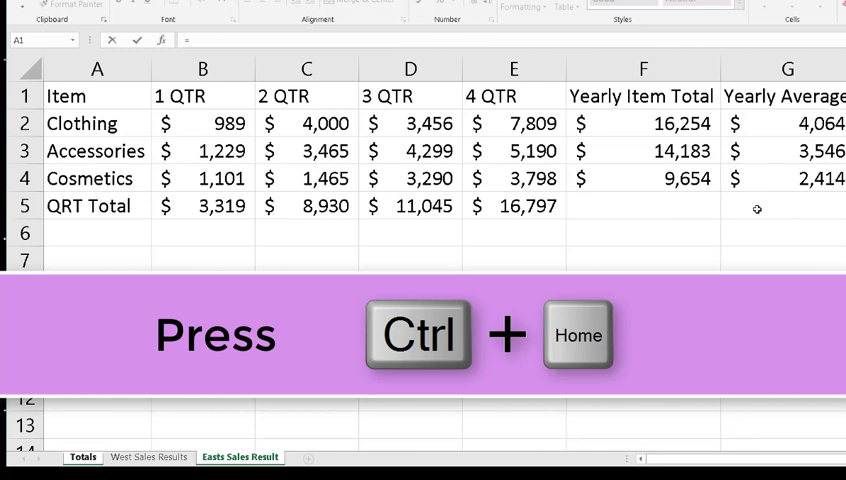
key("ctrl+Home")
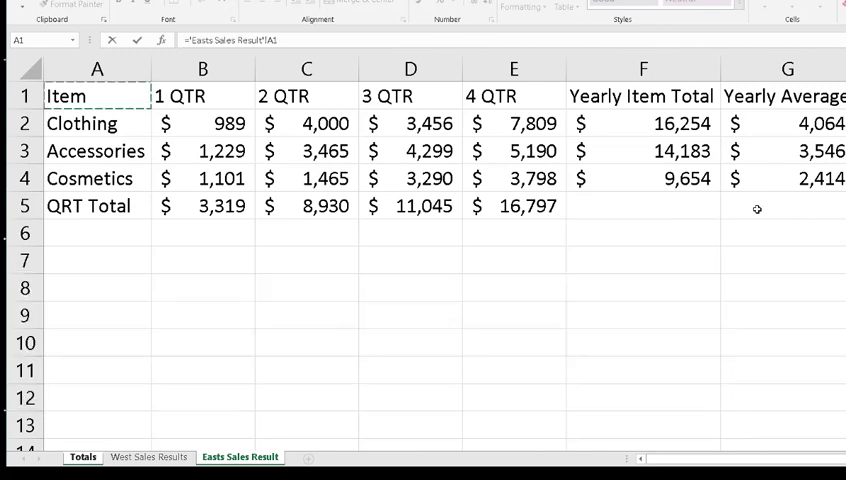
left_click(409, 95)
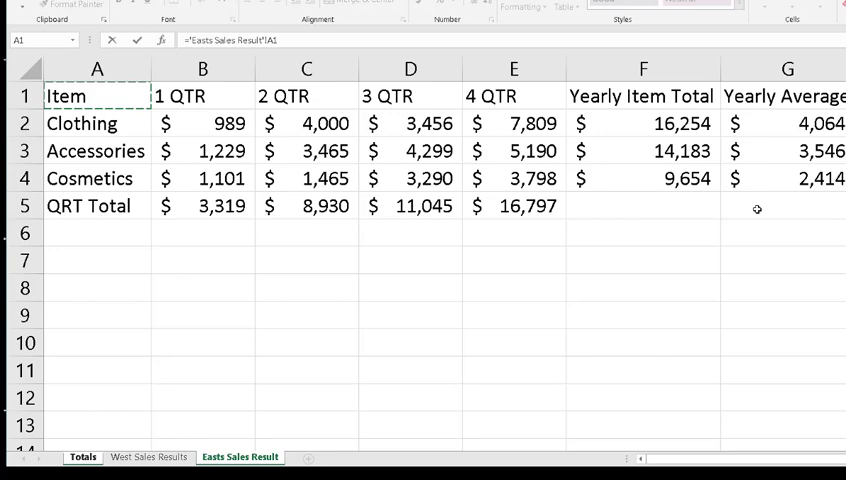
left_click(513, 178)
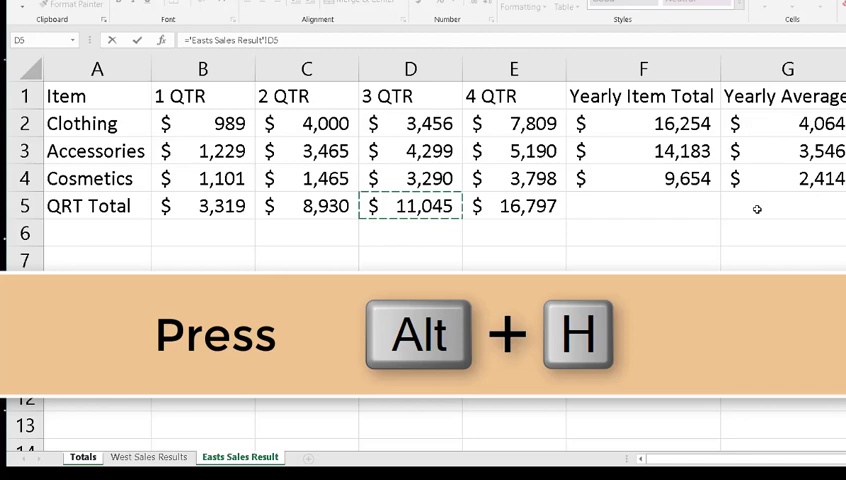
Link East's Sales Q3 to the Q3 total in cell D5, showing $11,045.
key("alt+h")
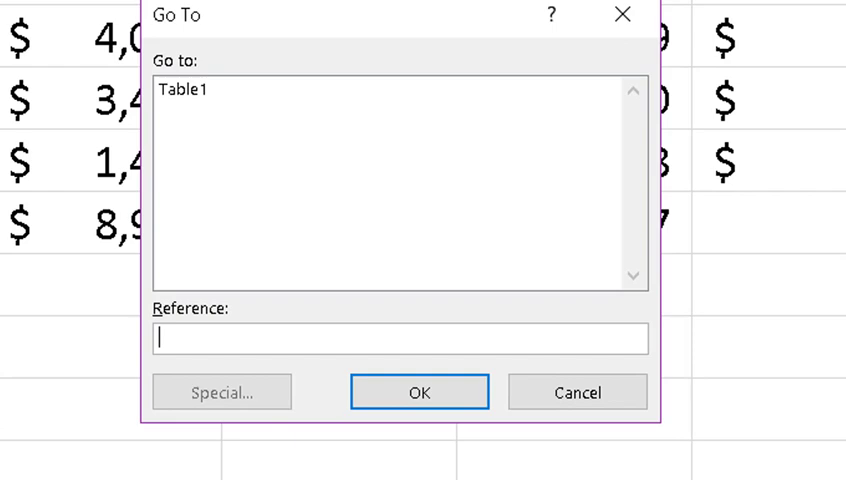
type("d")
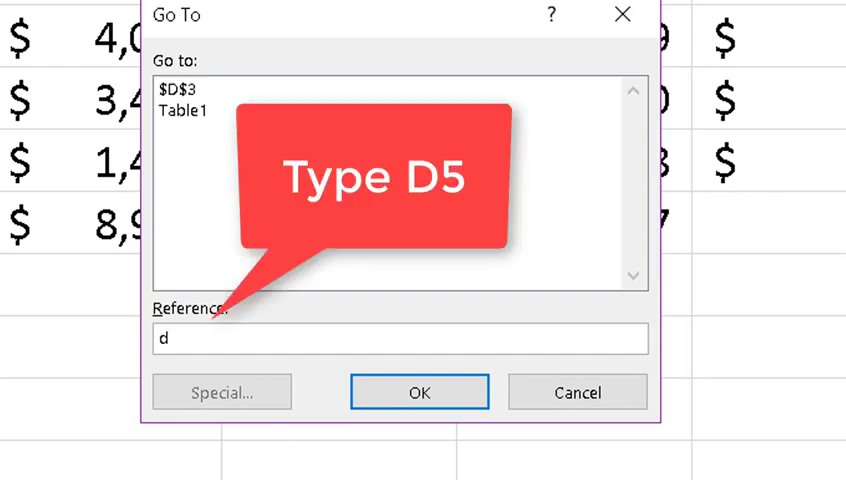
type("5")
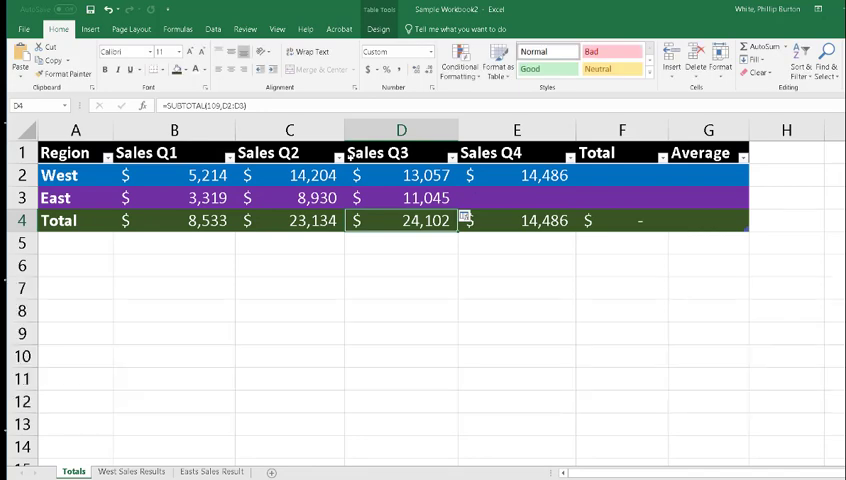
Fill the Q3 link formula right into East's Sales Q4, showing $16,797.
left_click(400, 197)
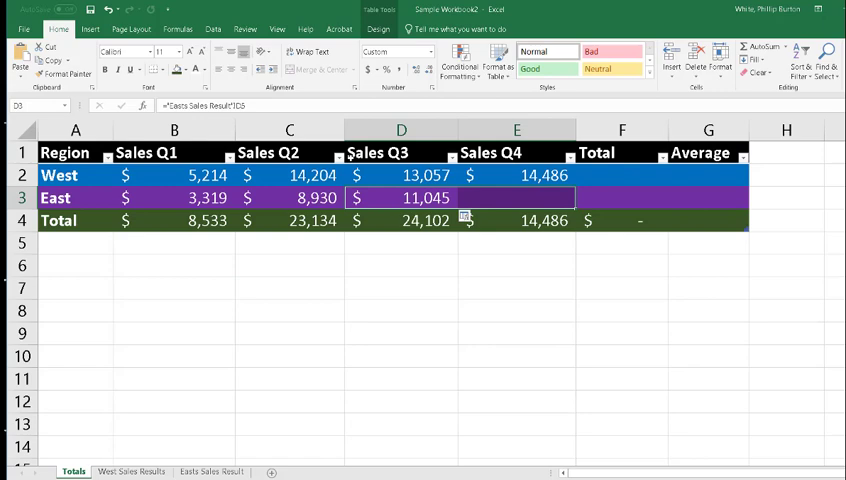
key("ctrl+r")
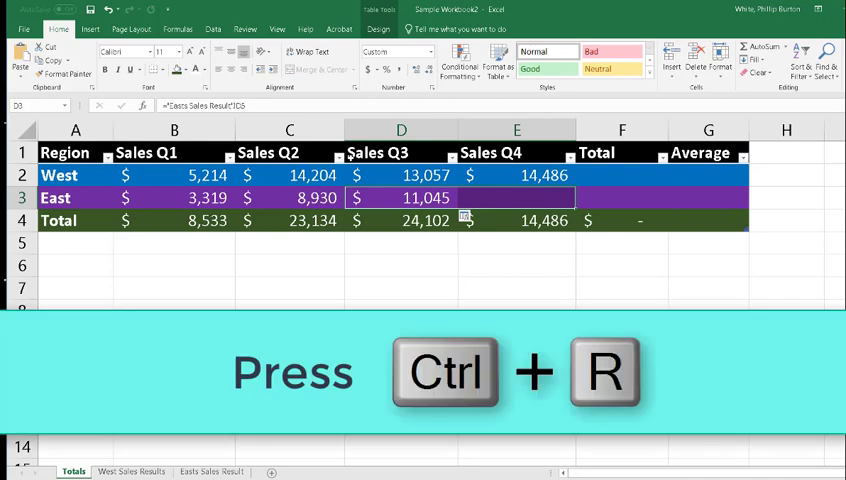
key("ctrl+r")
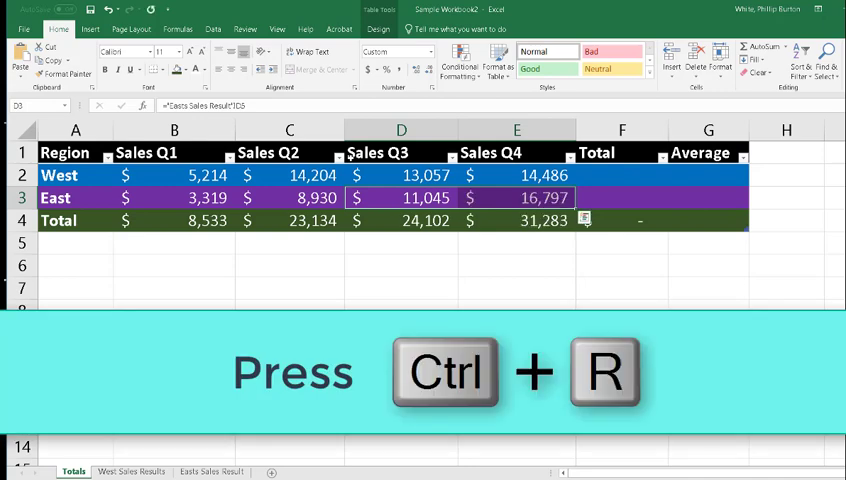